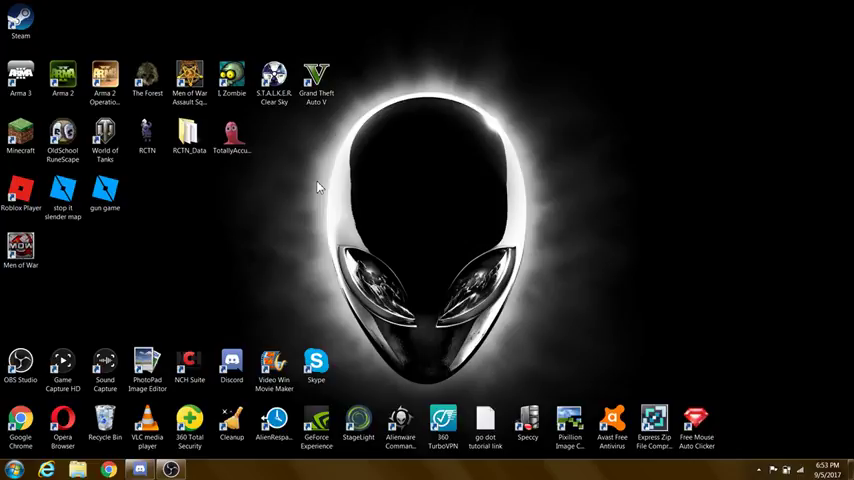
{"action": "mouse_move", "coordinate": [324, 224]}
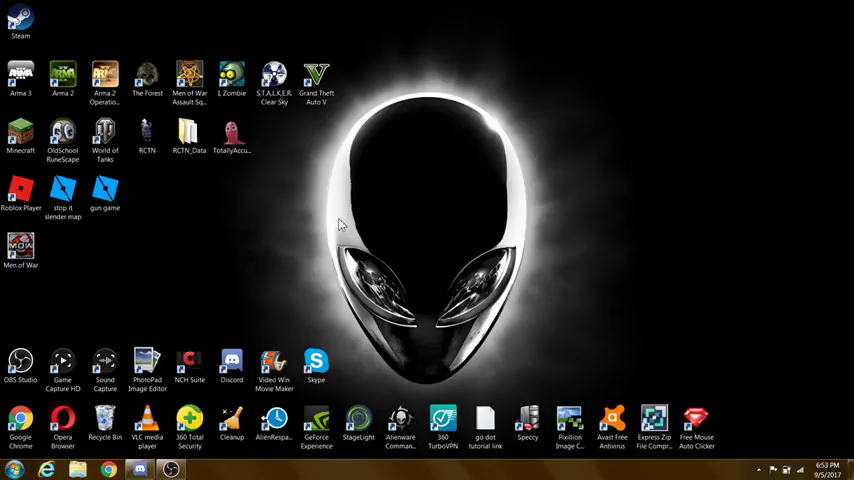
{"action": "mouse_move", "coordinate": [304, 160]}
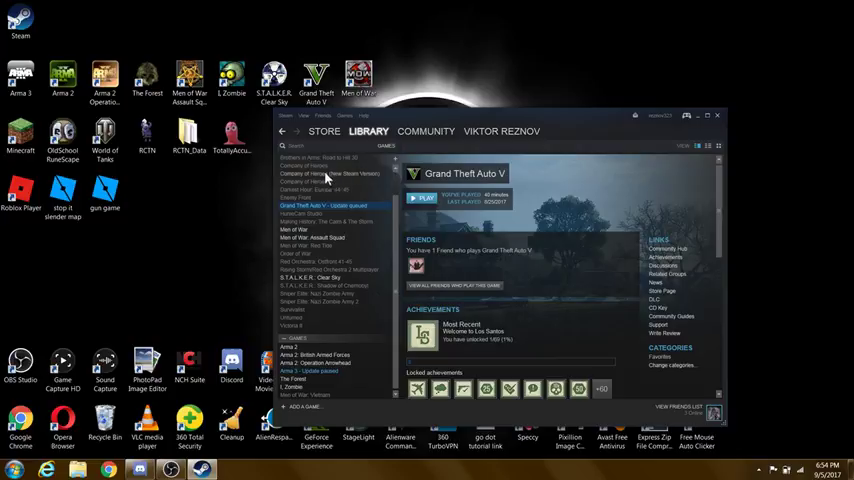
Step: Browse the library pages for Company of Heroes, Brothers in Arms, Company of Heroes 2 and HunieCam Studio
{"action": "left_click", "coordinate": [316, 168]}
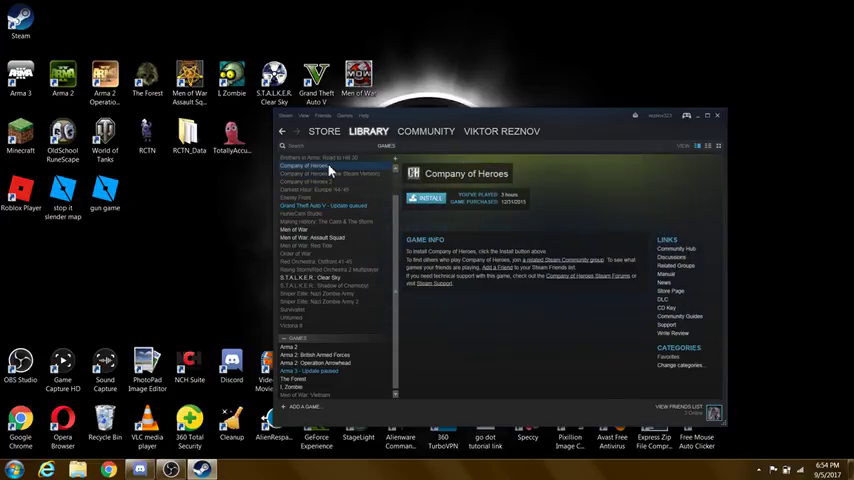
{"action": "left_click", "coordinate": [324, 158]}
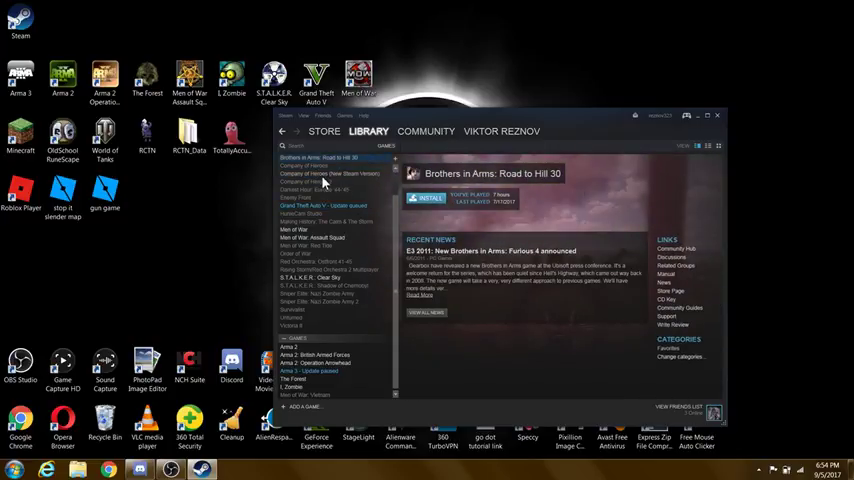
{"action": "left_click", "coordinate": [324, 176]}
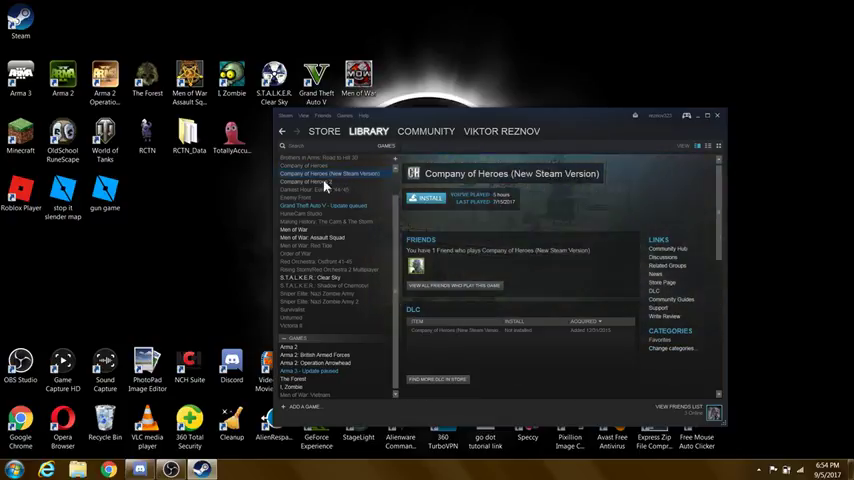
{"action": "left_click", "coordinate": [308, 184]}
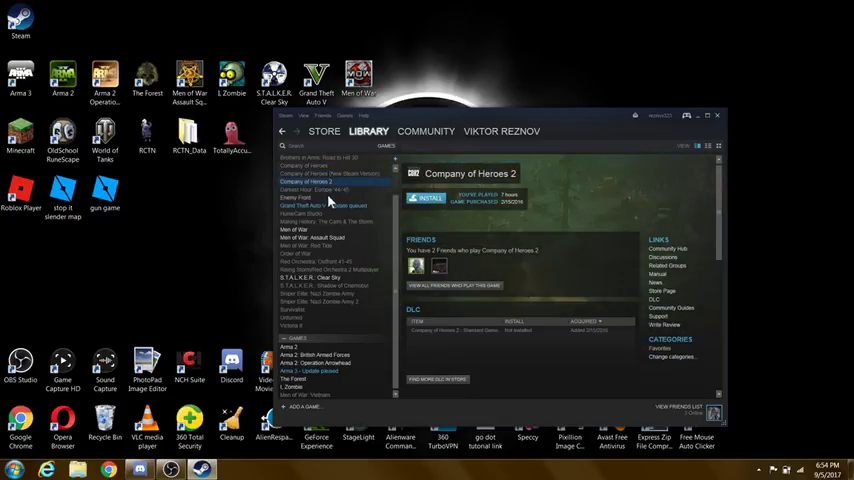
{"action": "left_click", "coordinate": [308, 214]}
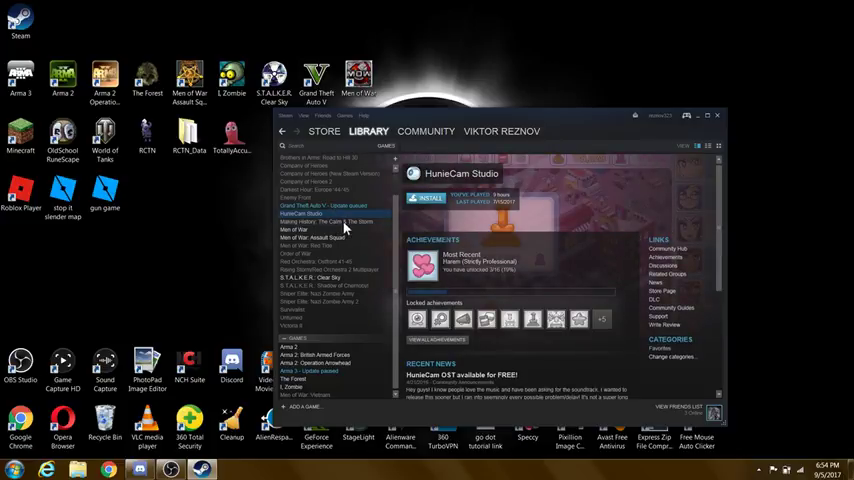
Step: Continue through Men of War, Red Tide, Rising Storm/Red Orchestra 2 and S.T.A.L.K.E.R.: Clear Sky pages
{"action": "left_click", "coordinate": [296, 228]}
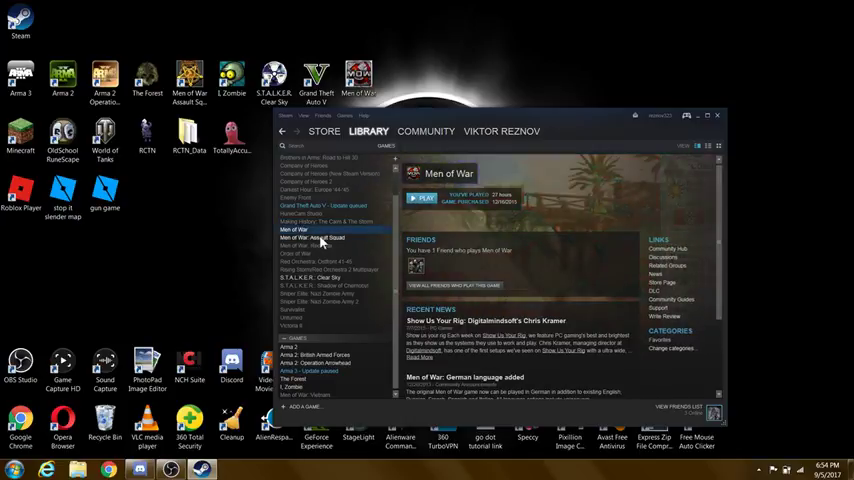
{"action": "left_click", "coordinate": [316, 246]}
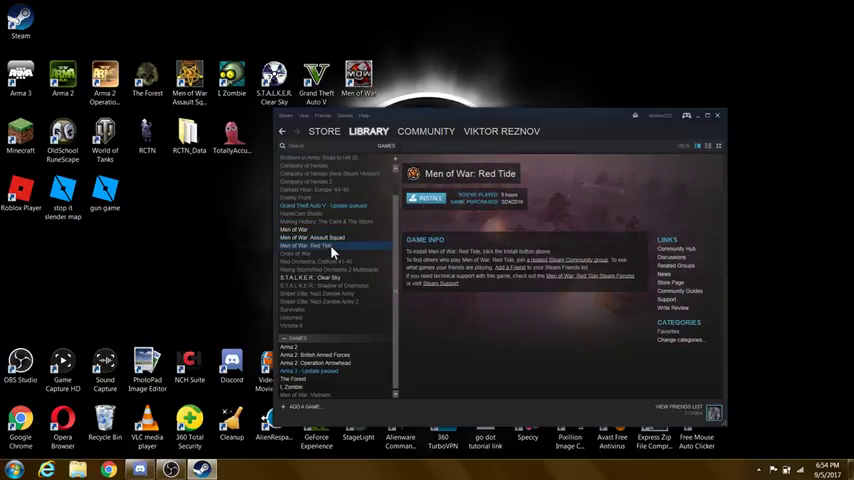
{"action": "left_click", "coordinate": [330, 268]}
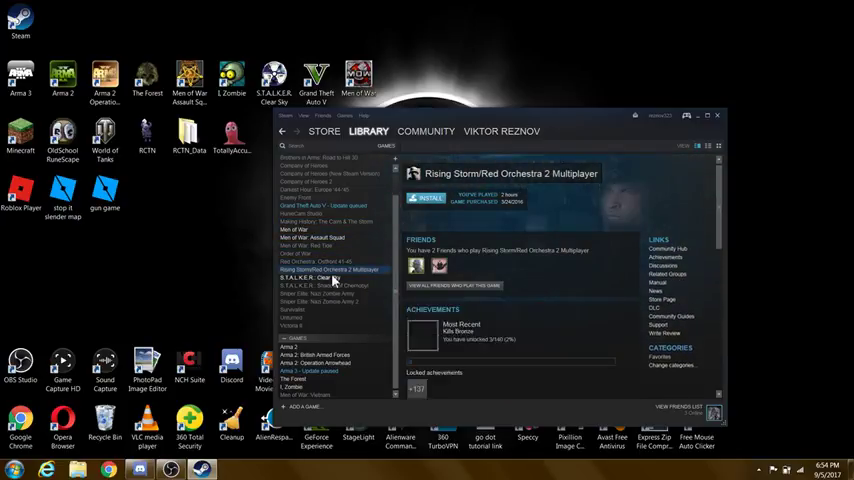
{"action": "left_click", "coordinate": [310, 280]}
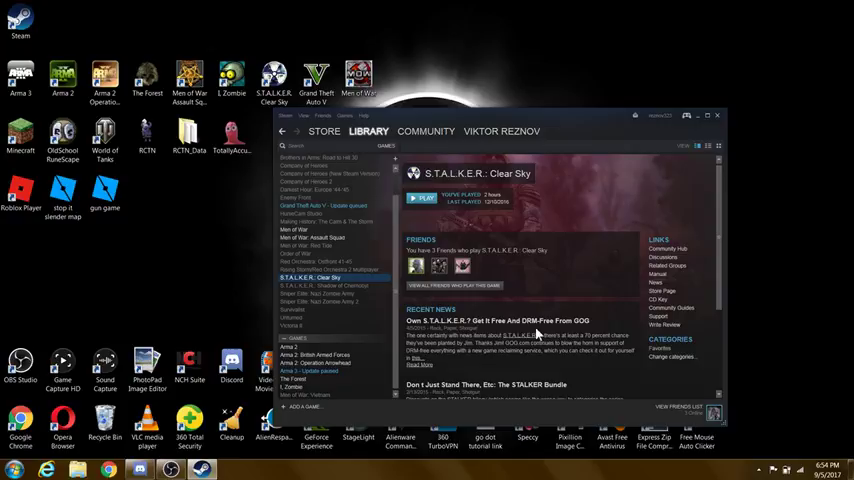
{"action": "mouse_move", "coordinate": [412, 318]}
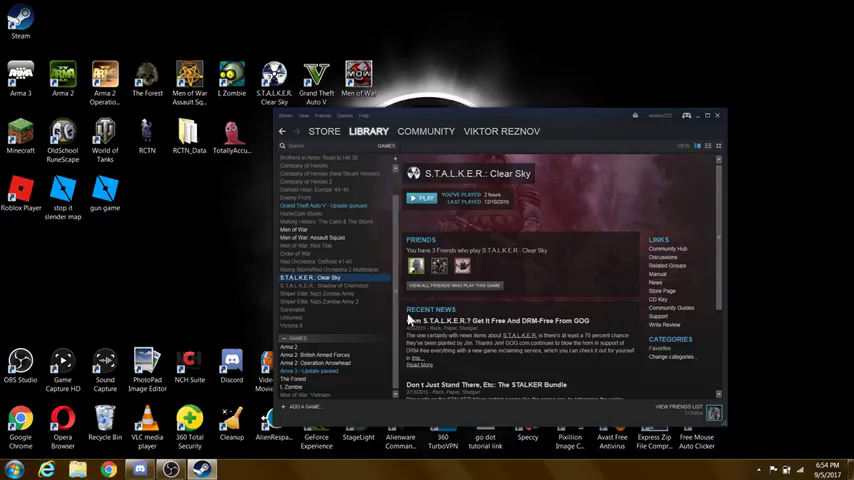
{"action": "mouse_move", "coordinate": [470, 268]}
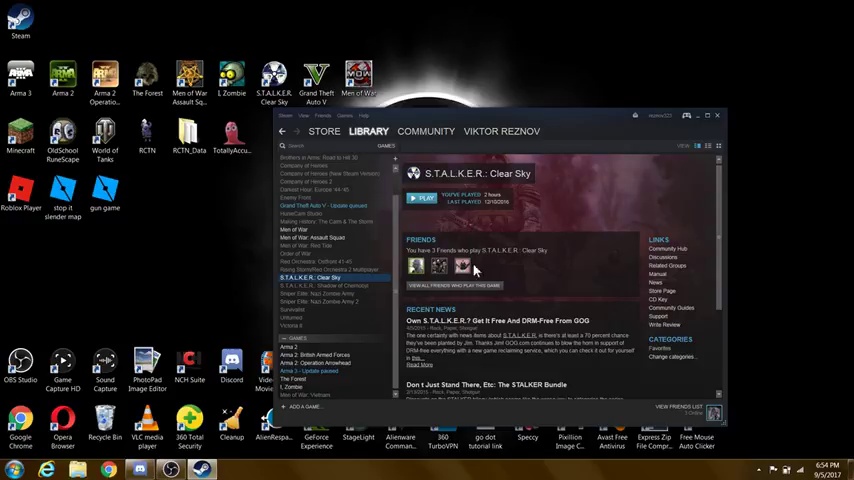
{"action": "mouse_move", "coordinate": [472, 268]}
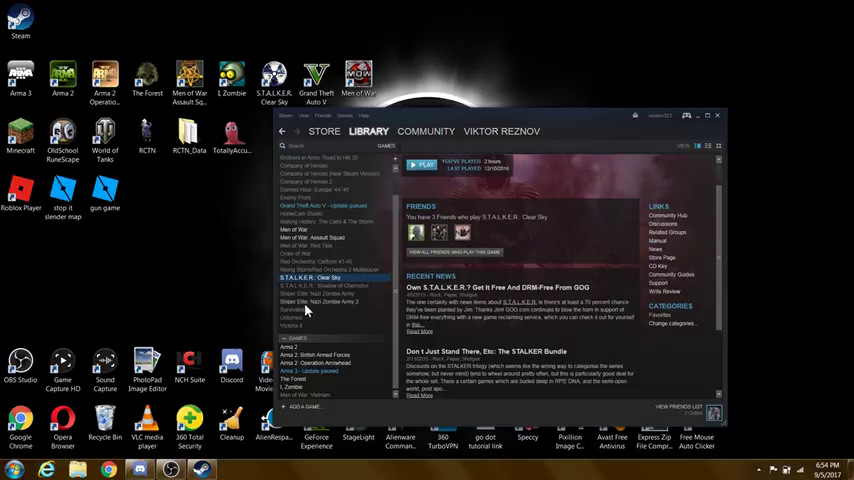
Step: View Victoria II, Survivalist, Sniper Elite: Nazi Zombie Army, then S.T.A.L.K.E.R.: Shadow of Chernobyl pages
{"action": "left_click", "coordinate": [292, 324]}
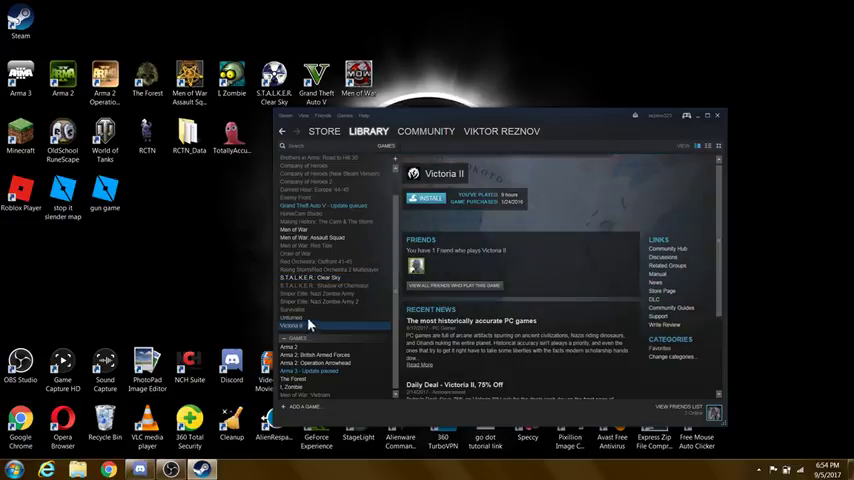
{"action": "left_click", "coordinate": [292, 308]}
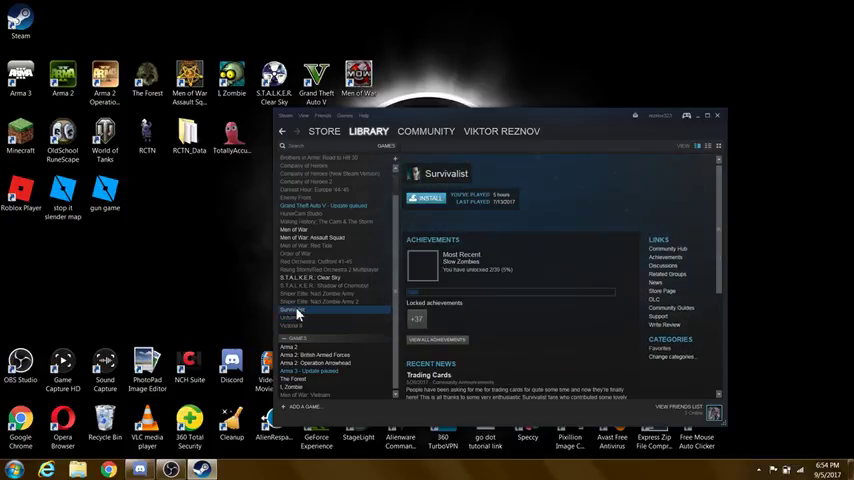
{"action": "left_click", "coordinate": [320, 300]}
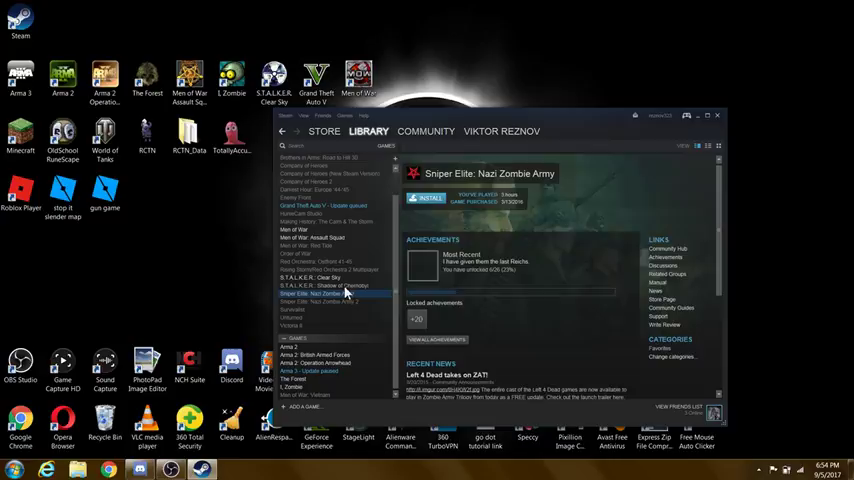
{"action": "left_click", "coordinate": [318, 286]}
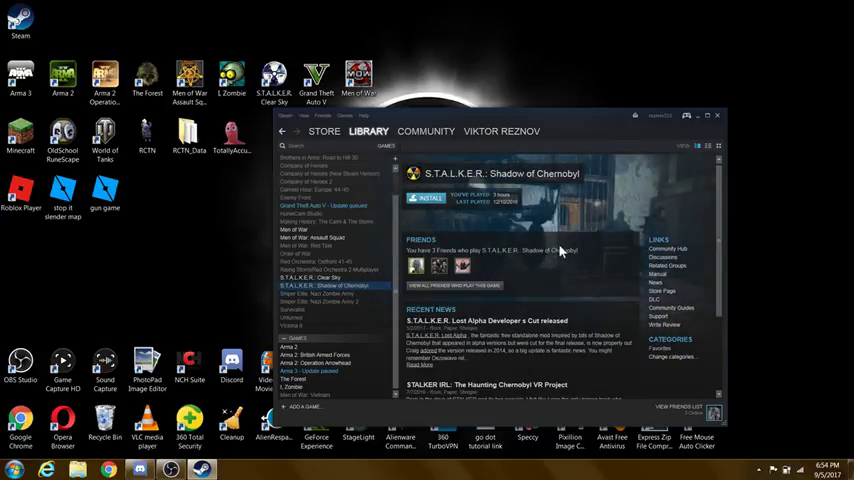
{"action": "mouse_move", "coordinate": [324, 236]}
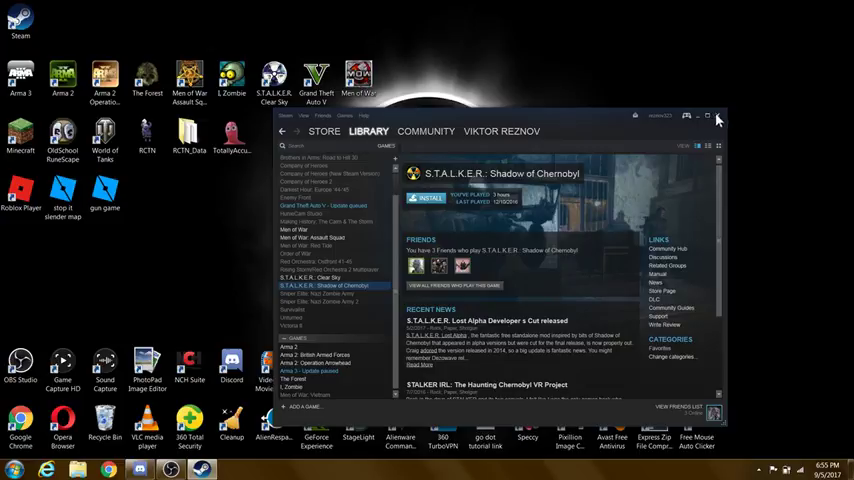
Step: Close the Steam window, returning to the Windows desktop
{"action": "left_click", "coordinate": [706, 116]}
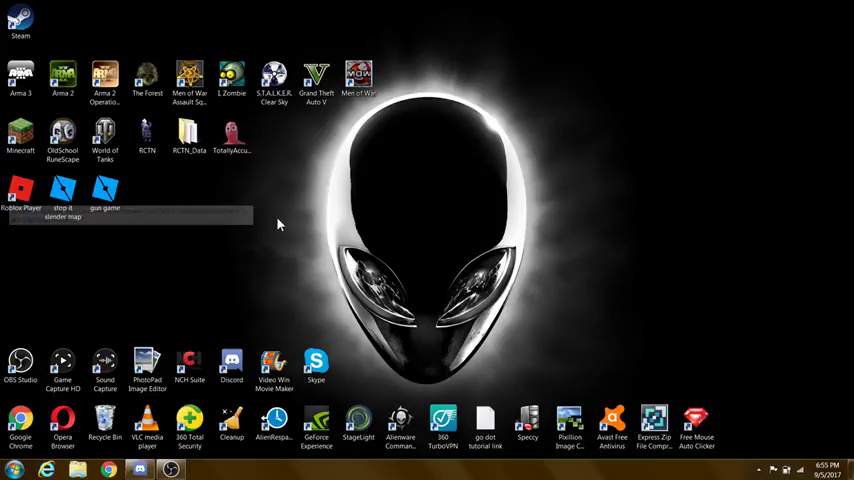
{"action": "mouse_move", "coordinate": [394, 204]}
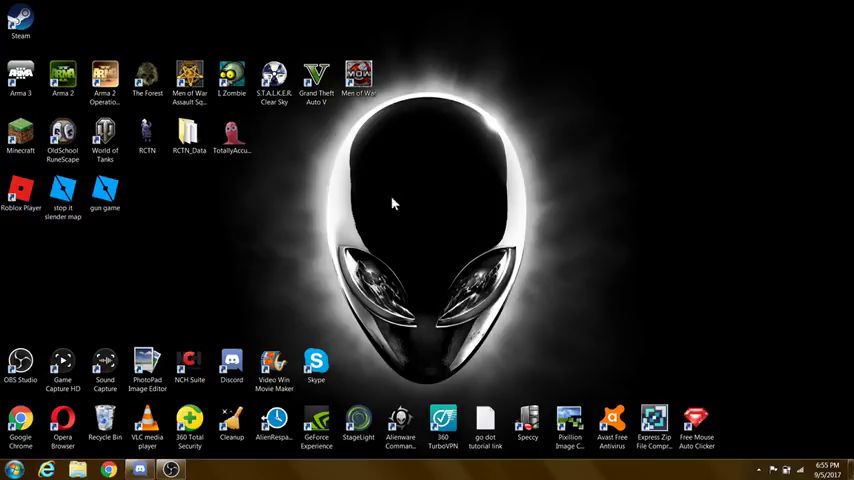
{"action": "mouse_move", "coordinate": [56, 104]}
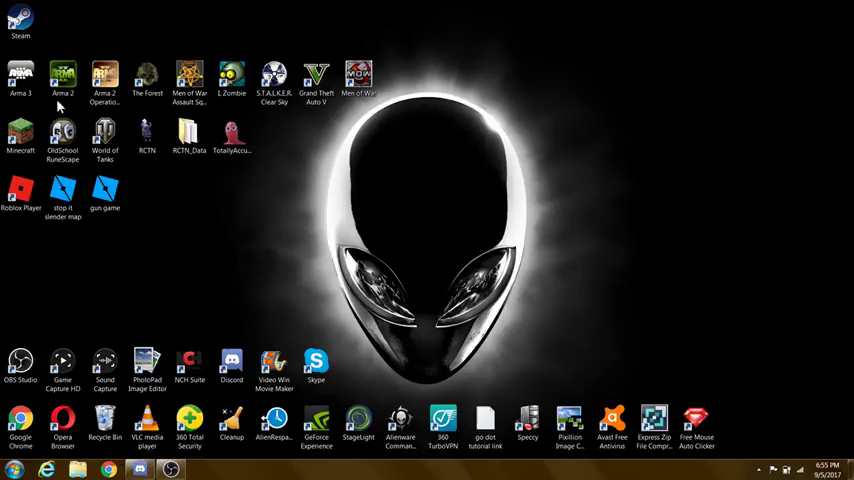